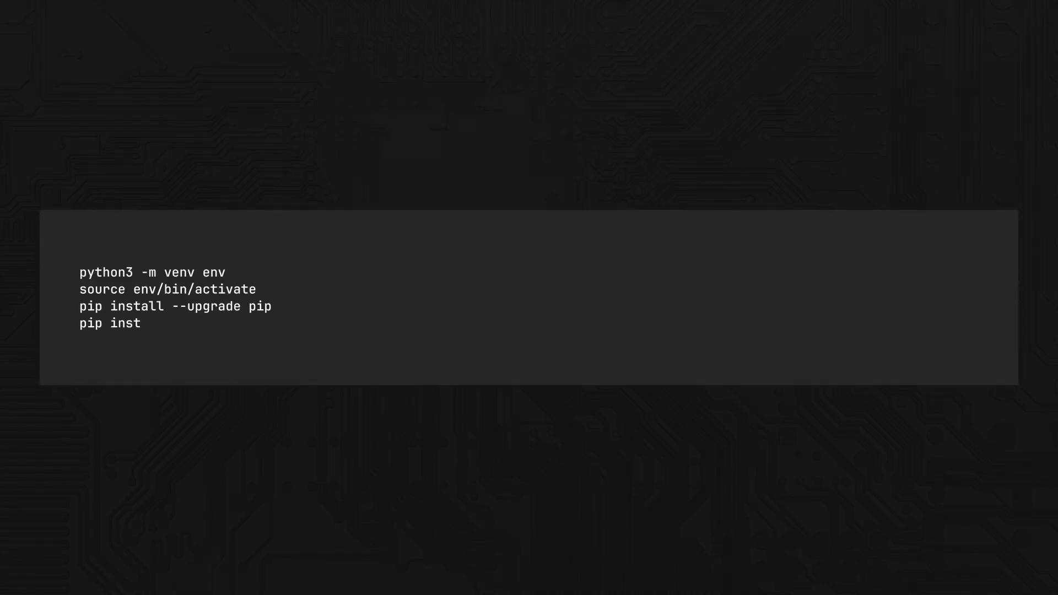
# Install ultralytics, label-studio, albumentations, opencv-python and tqdm, then start Label Studio
pyautogui.write('all ultralytics label-studio albumentations opencv-python tqdm')
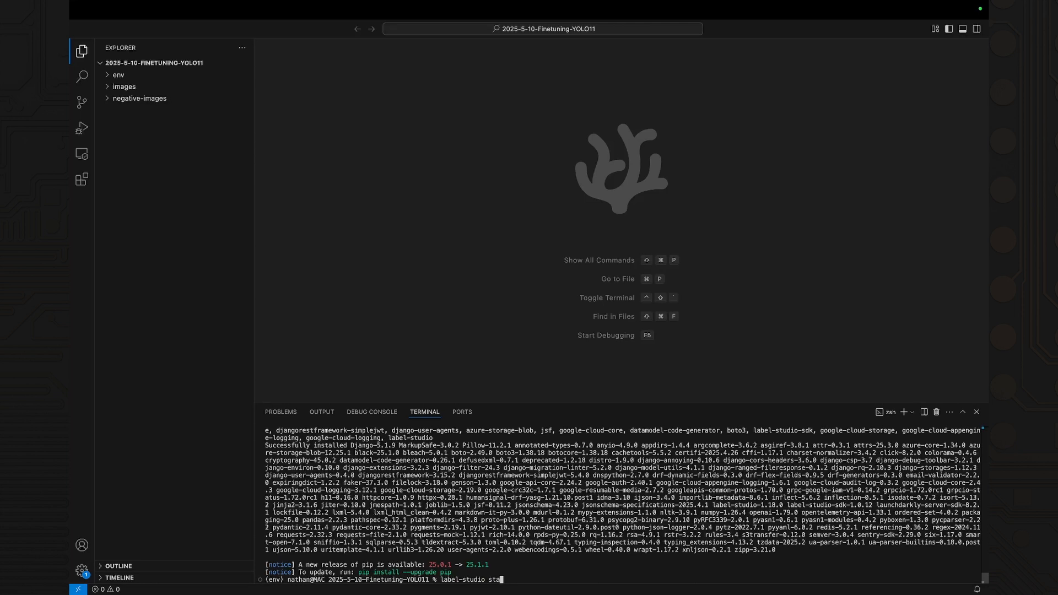
pyautogui.press('Enter')
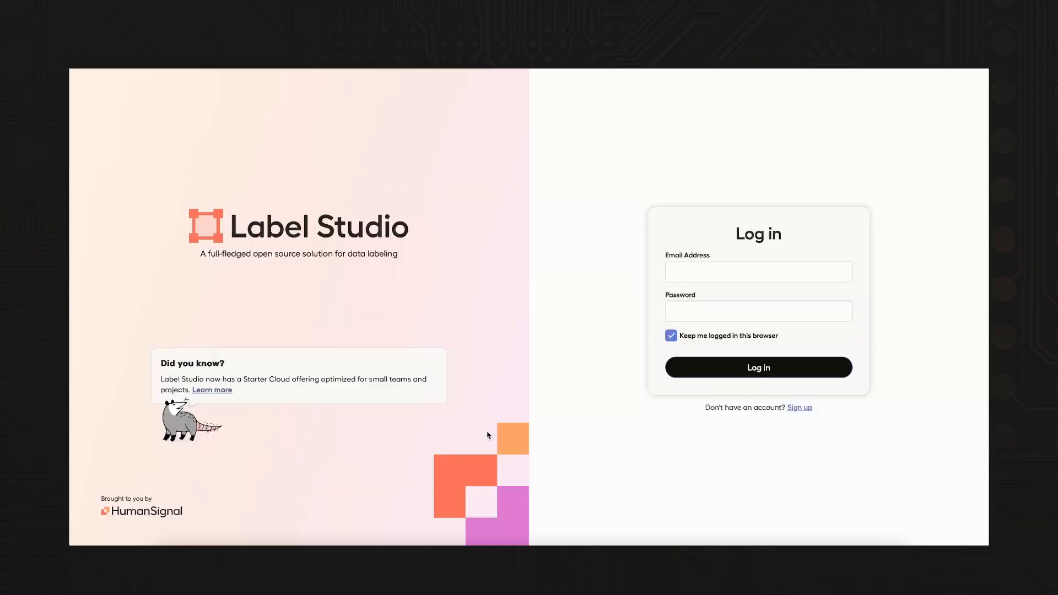
# Sign in and create project Junie-Recognition described as fine-tuning YOLO11 to recognize my dog 'Junie'
pyautogui.click(758, 368)
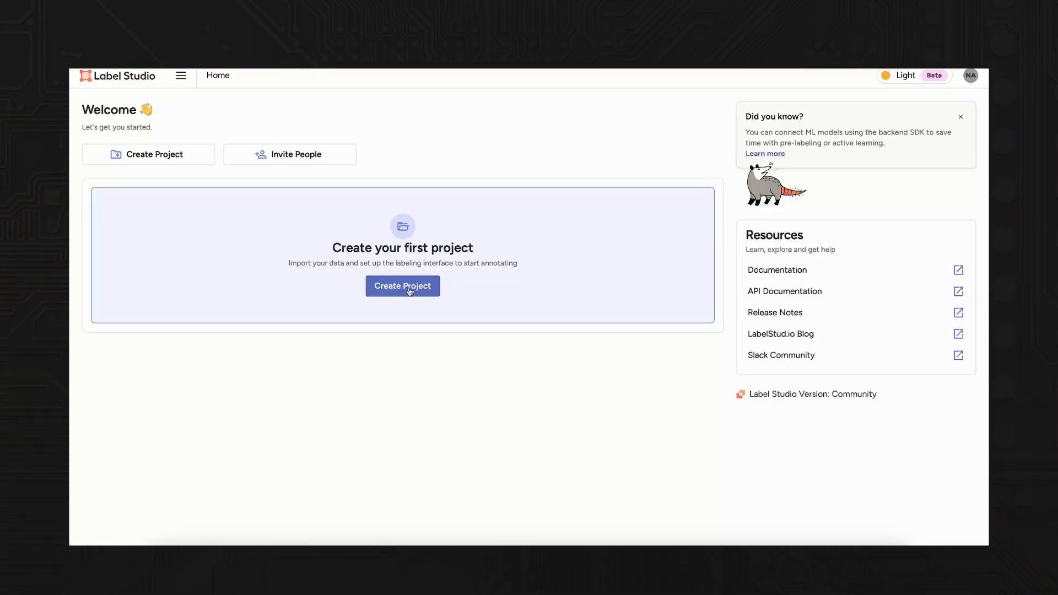
pyautogui.click(402, 286)
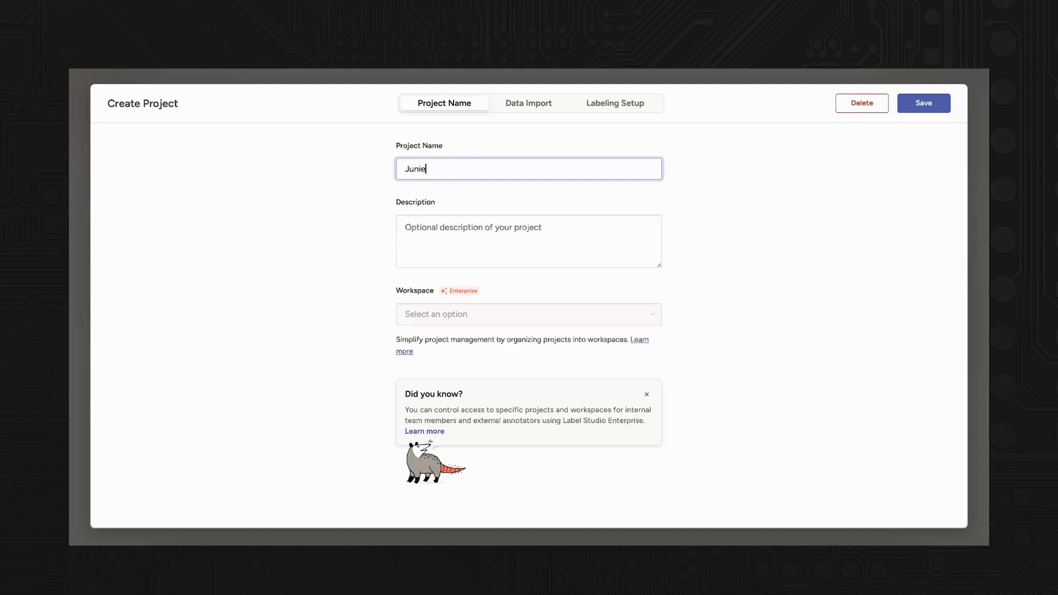
pyautogui.write('-Recognition')
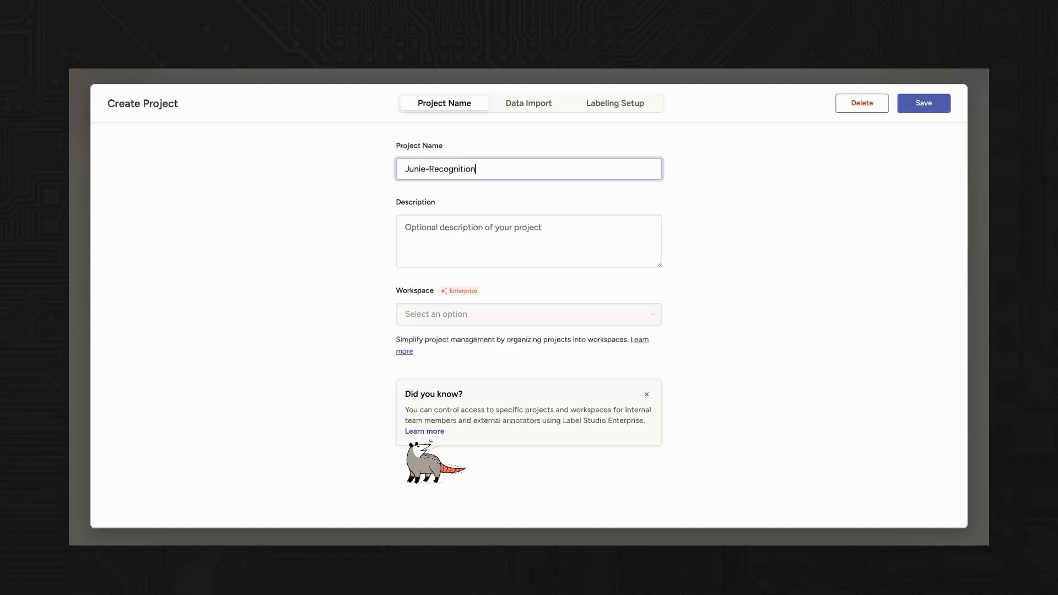
pyautogui.write('Fine')
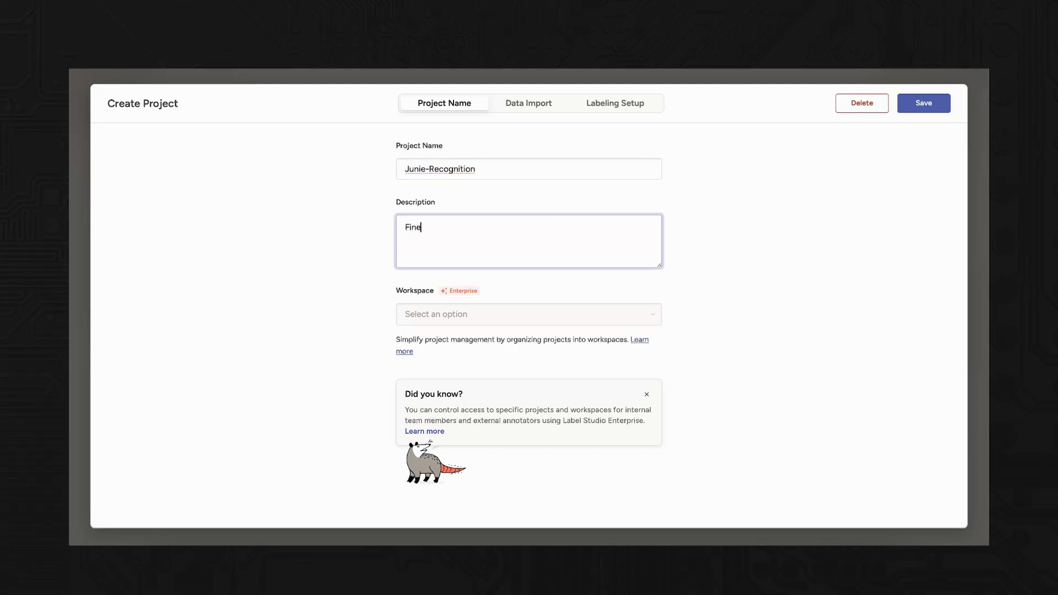
pyautogui.write('tuning YOLO11 to recognize my')
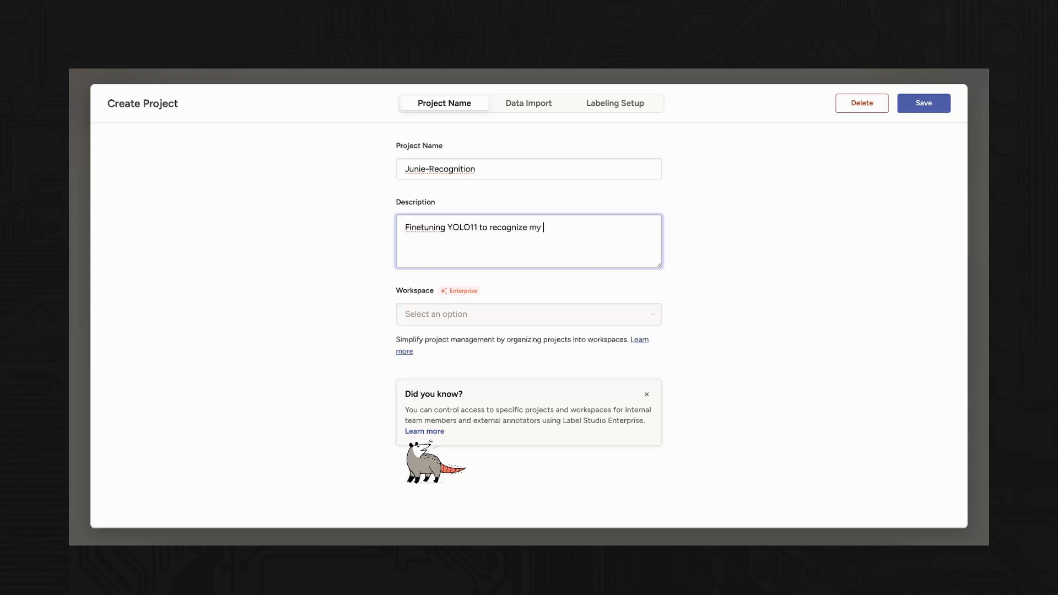
pyautogui.write("dog 'Junie'")
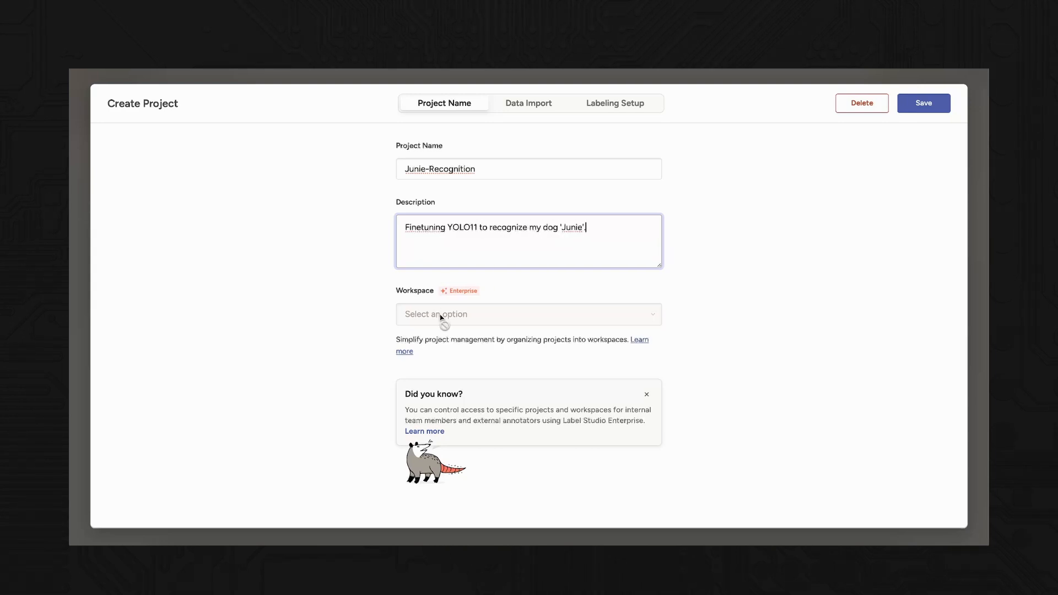
# Upload the dog image files via Data Import and proceed to Labeling Setup
pyautogui.click(528, 104)
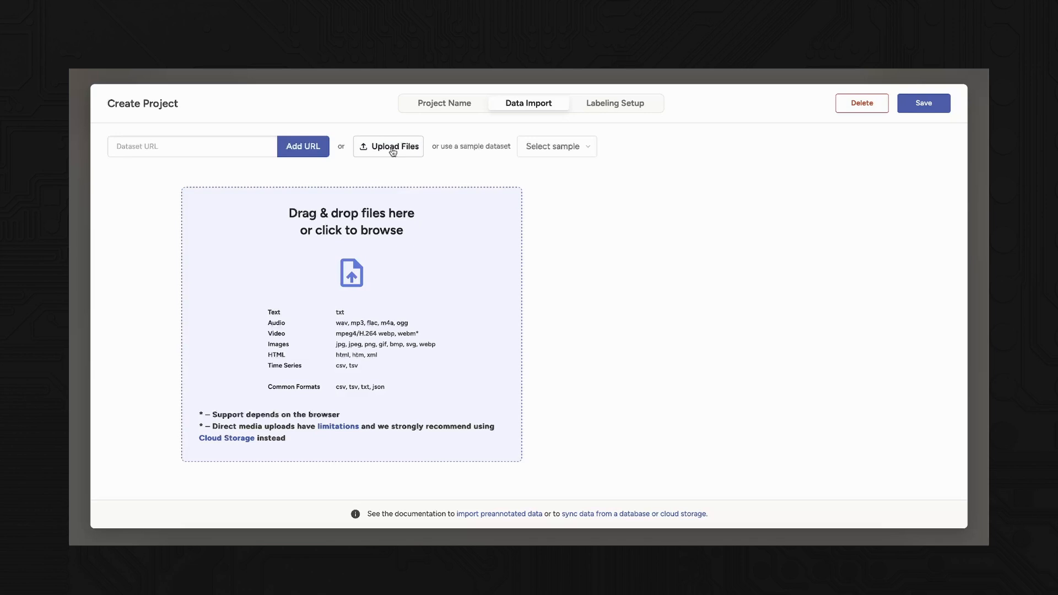
pyautogui.click(392, 147)
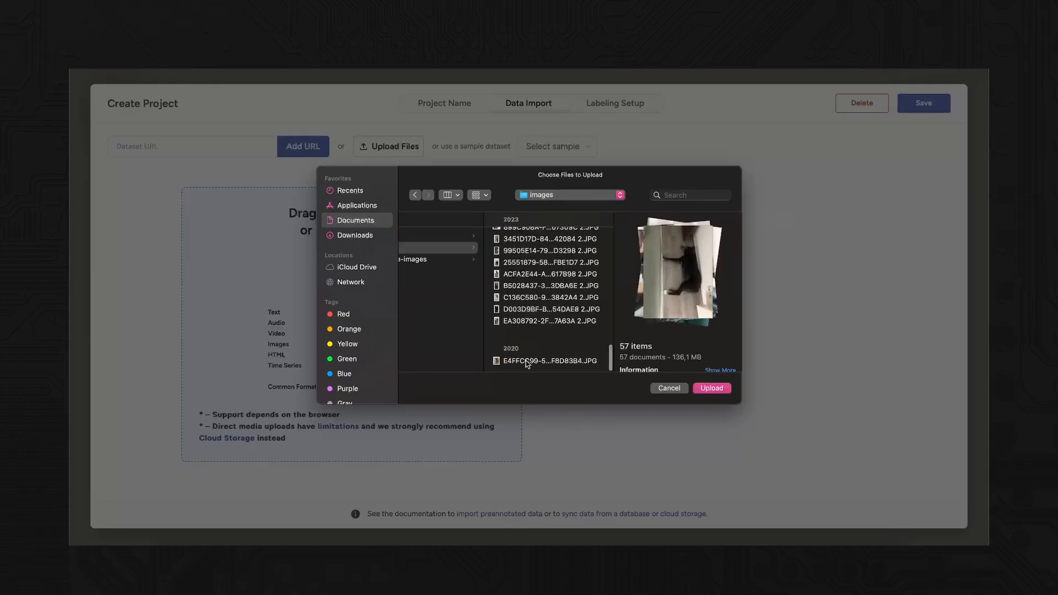
pyautogui.click(712, 388)
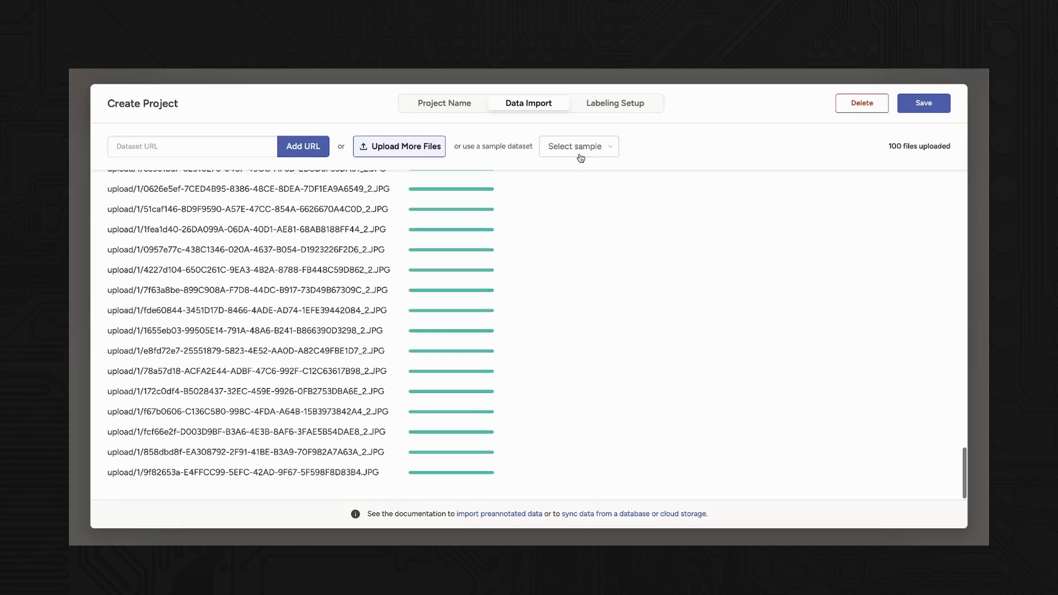
pyautogui.moveTo(421, 149)
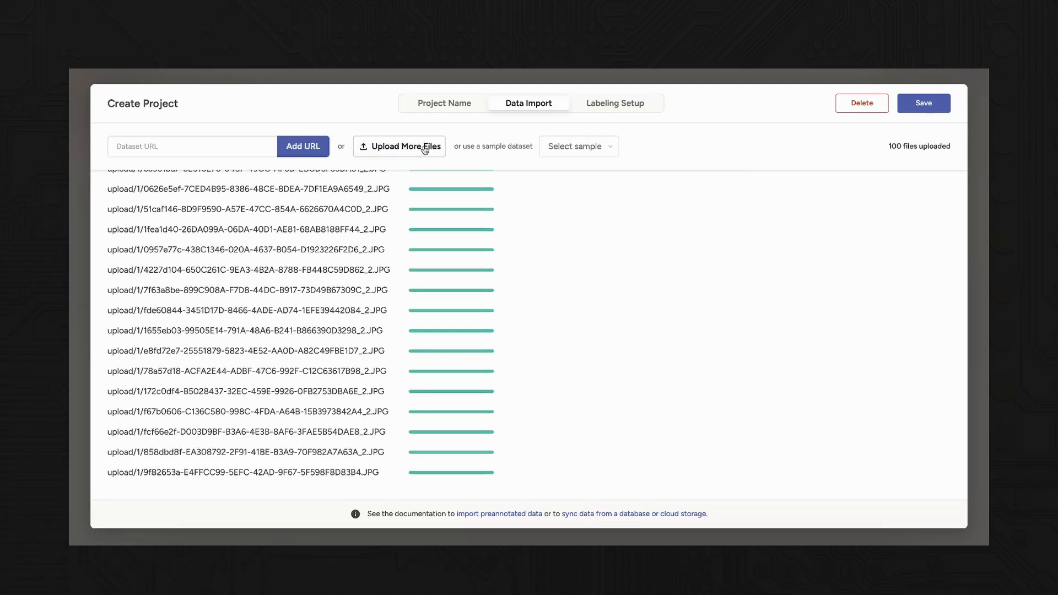
pyautogui.click(615, 104)
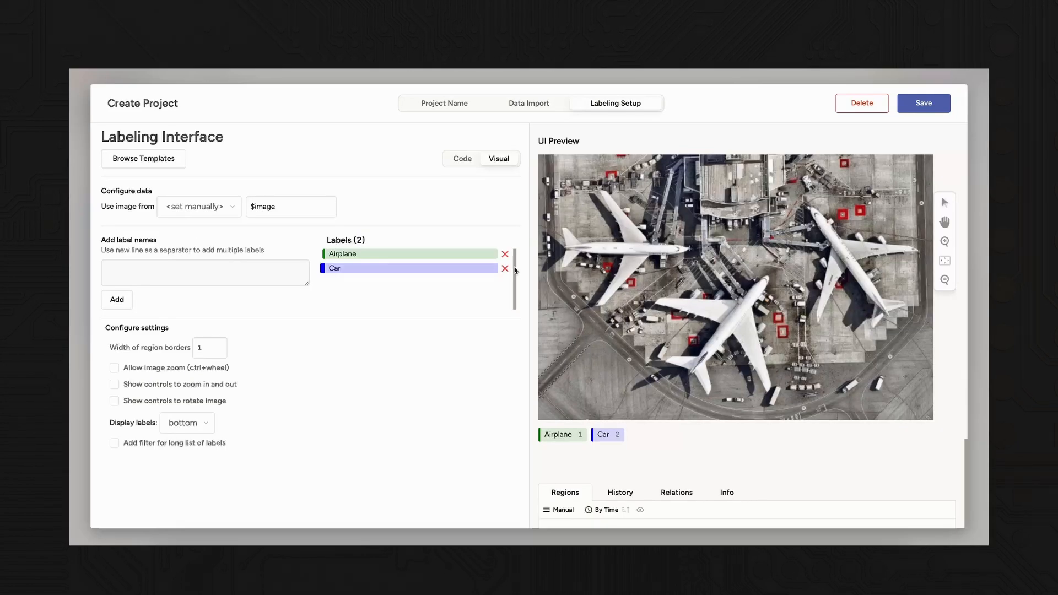
# Remove the Airplane and Car sample labels and add a single Junie label
pyautogui.click(505, 254)
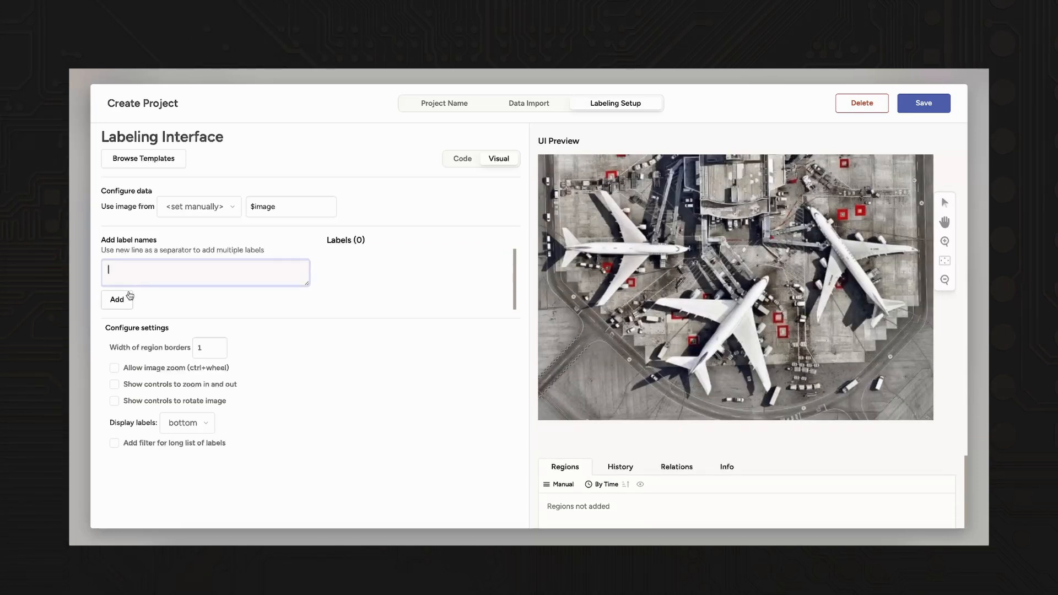
pyautogui.write('Junie')
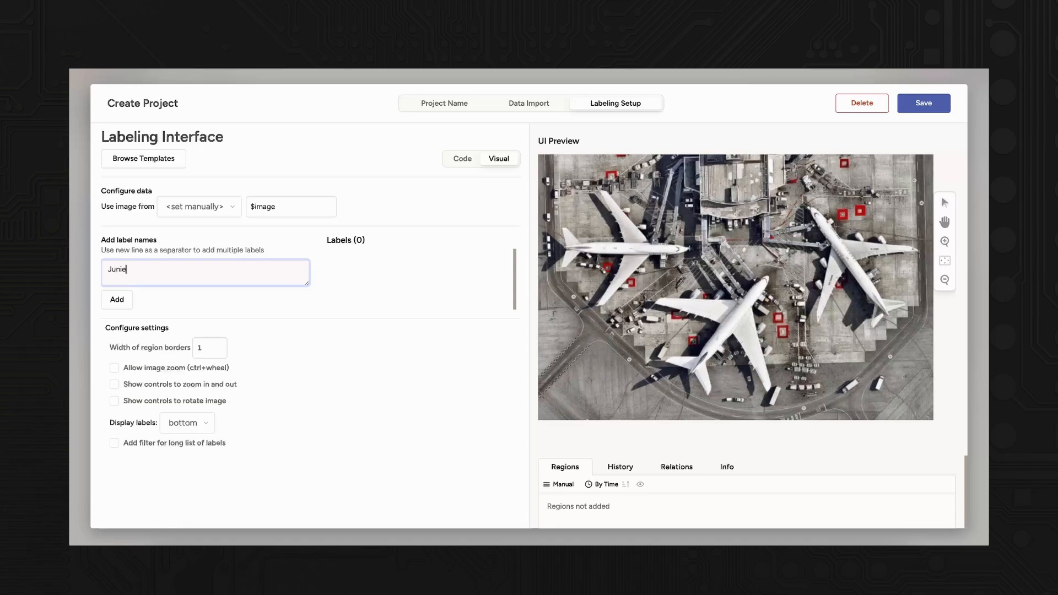
pyautogui.click(117, 300)
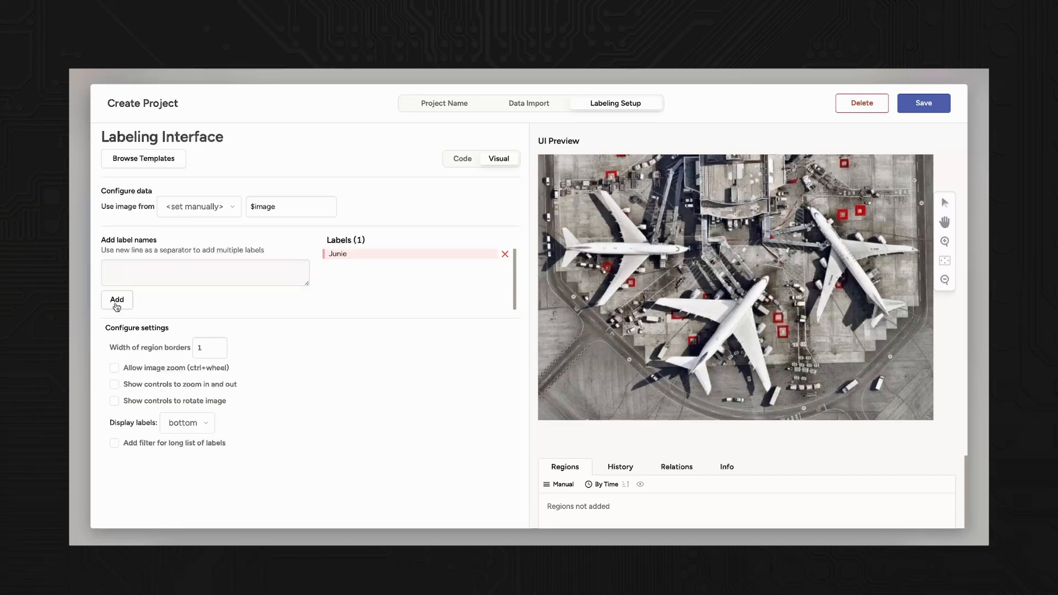
pyautogui.click(117, 300)
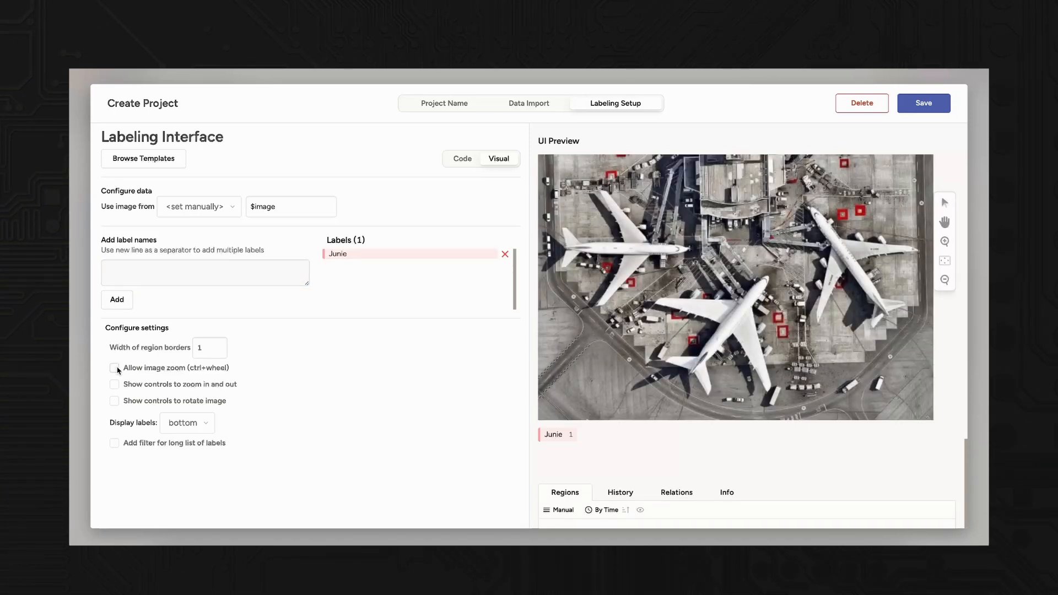
# Enable image zoom with zoom controls shown and save the project
pyautogui.click(114, 368)
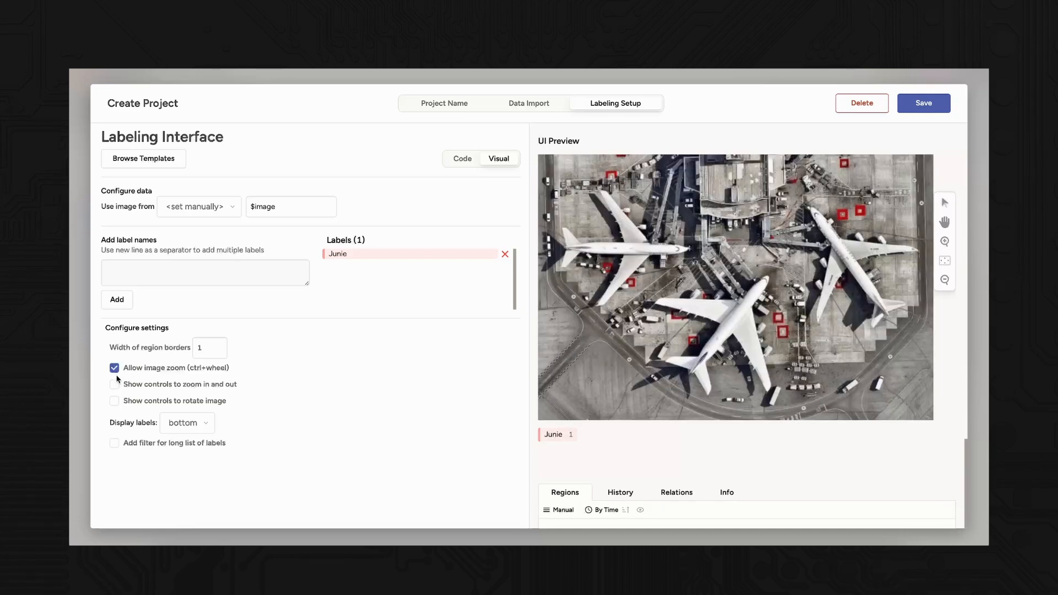
pyautogui.click(114, 384)
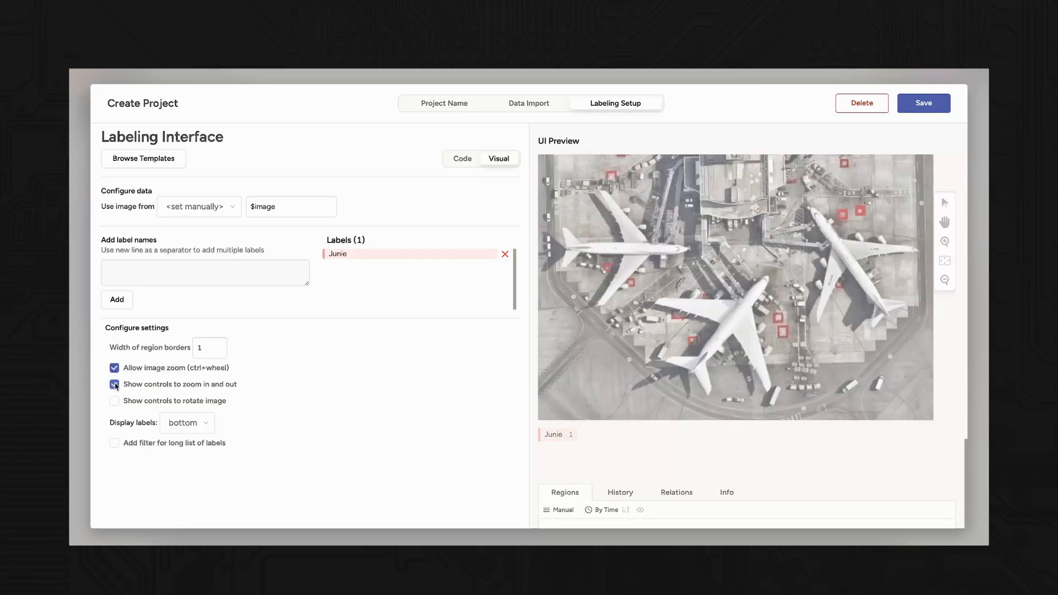
pyautogui.click(114, 384)
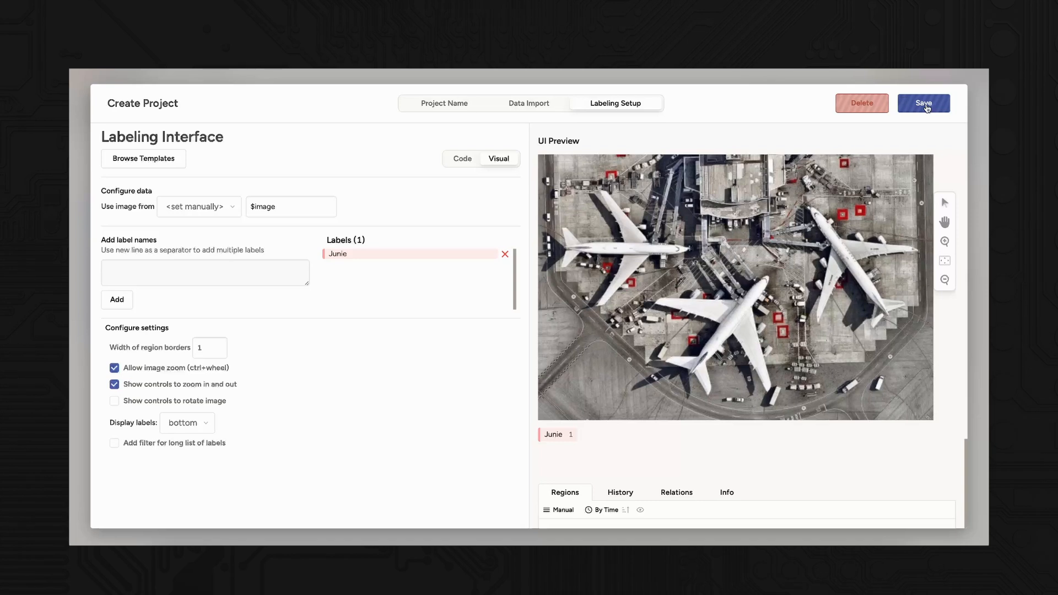
pyautogui.click(923, 103)
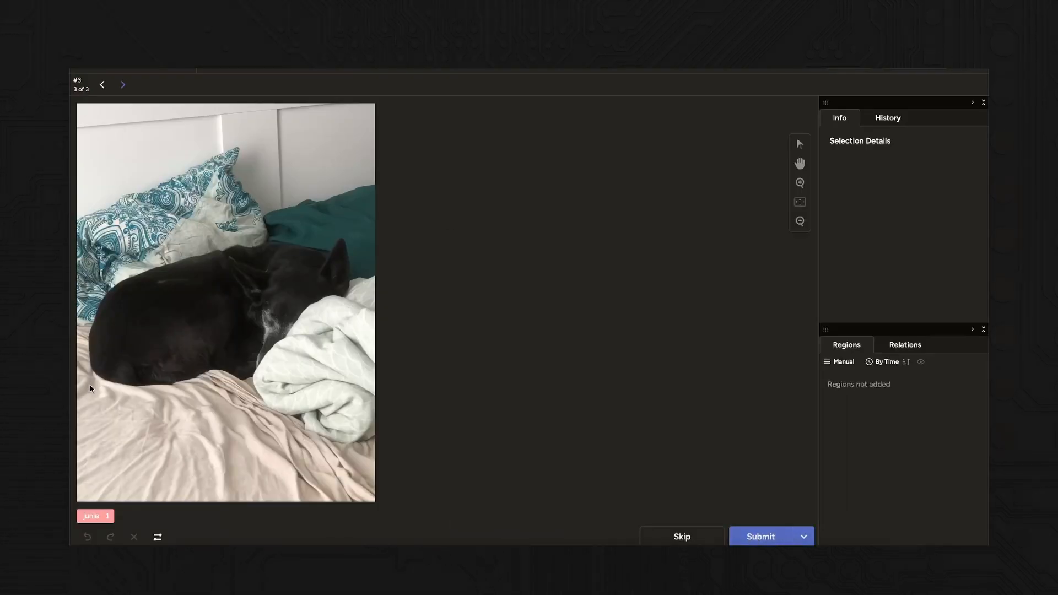
# Draw a Junie bounding box around the dog in each remaining photo and submit it
pyautogui.moveTo(86, 233); pyautogui.dragTo(356, 381)
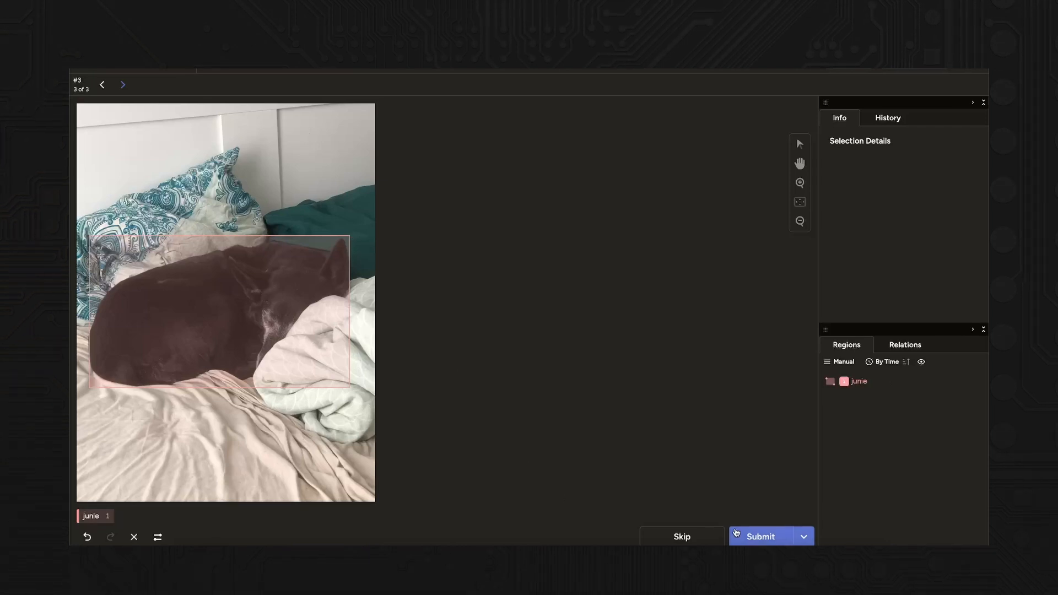
pyautogui.click(760, 535)
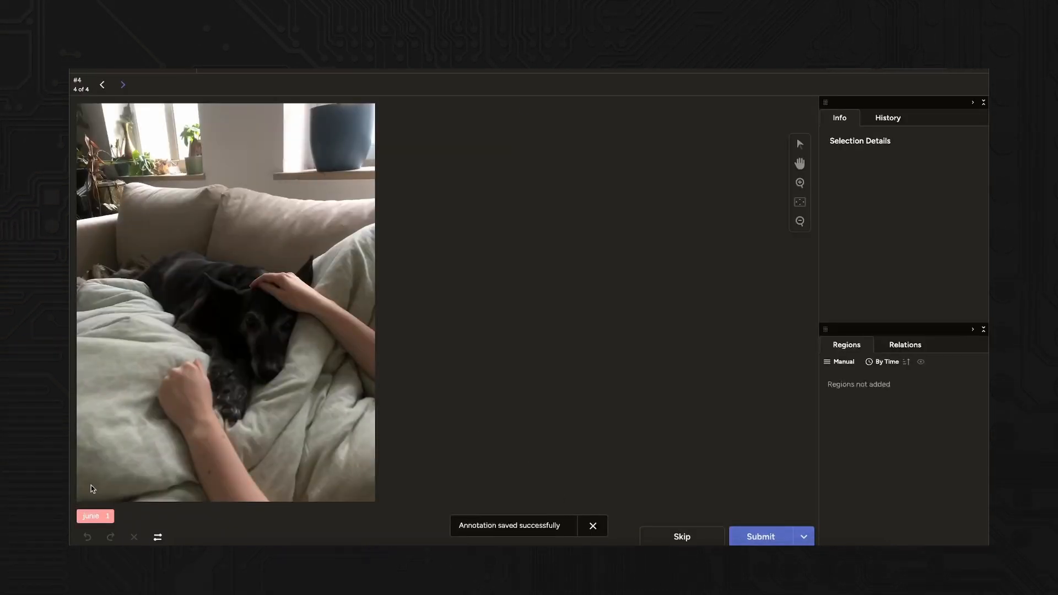
pyautogui.moveTo(138, 245); pyautogui.dragTo(246, 331)
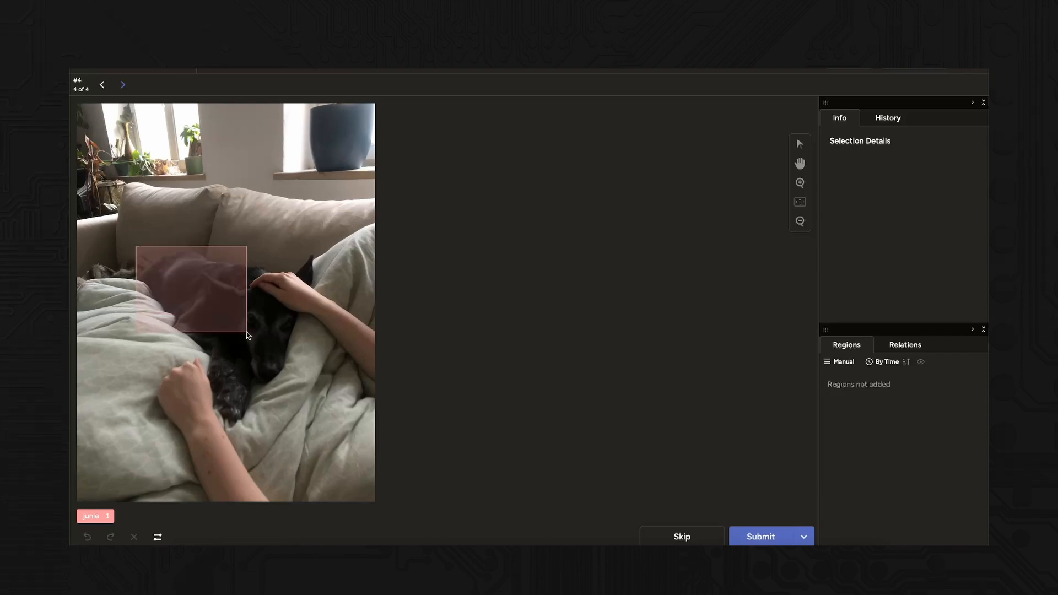
pyautogui.moveTo(247, 327); pyautogui.dragTo(315, 425)
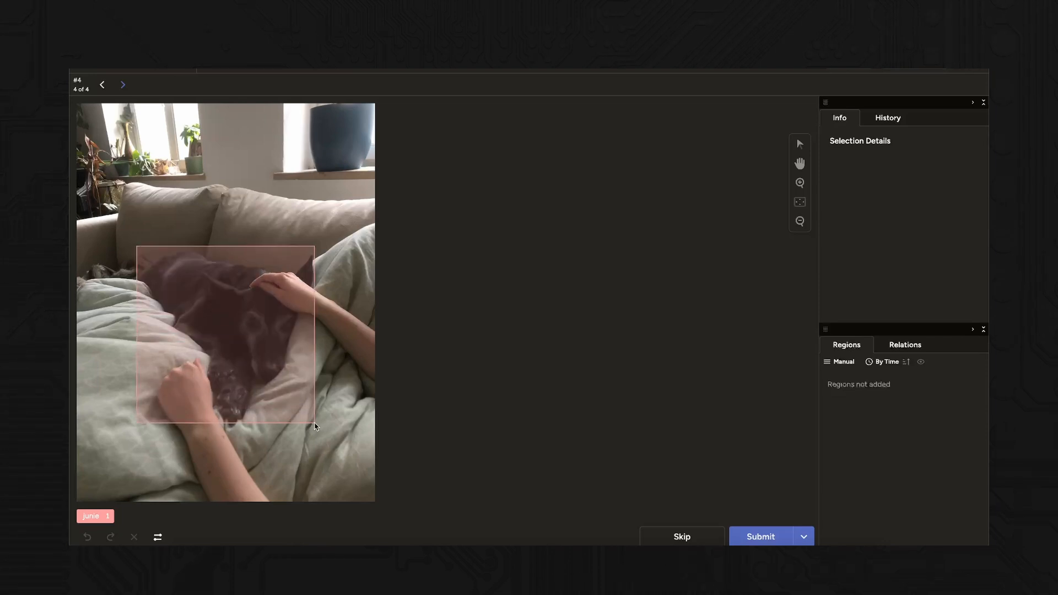
pyautogui.click(760, 535)
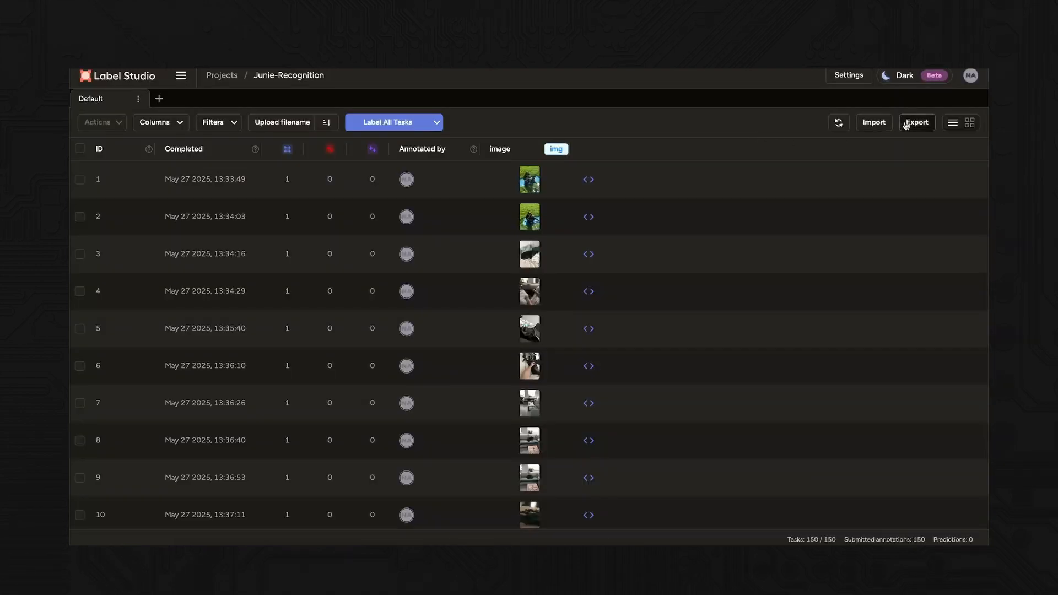
# Export the Junie-Recognition annotations in YOLO with Images format
pyautogui.click(917, 123)
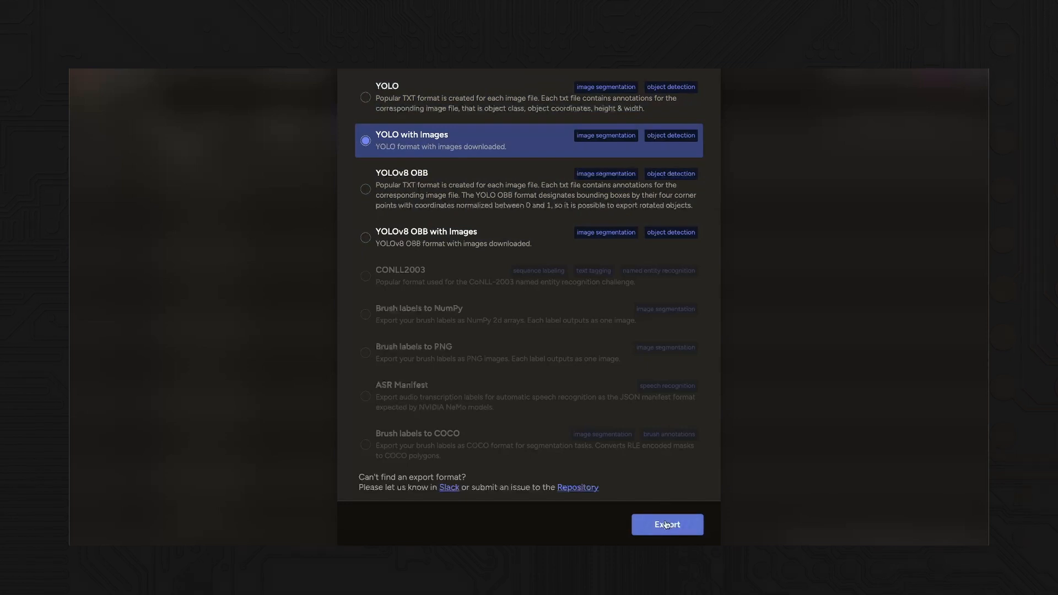
pyautogui.click(667, 524)
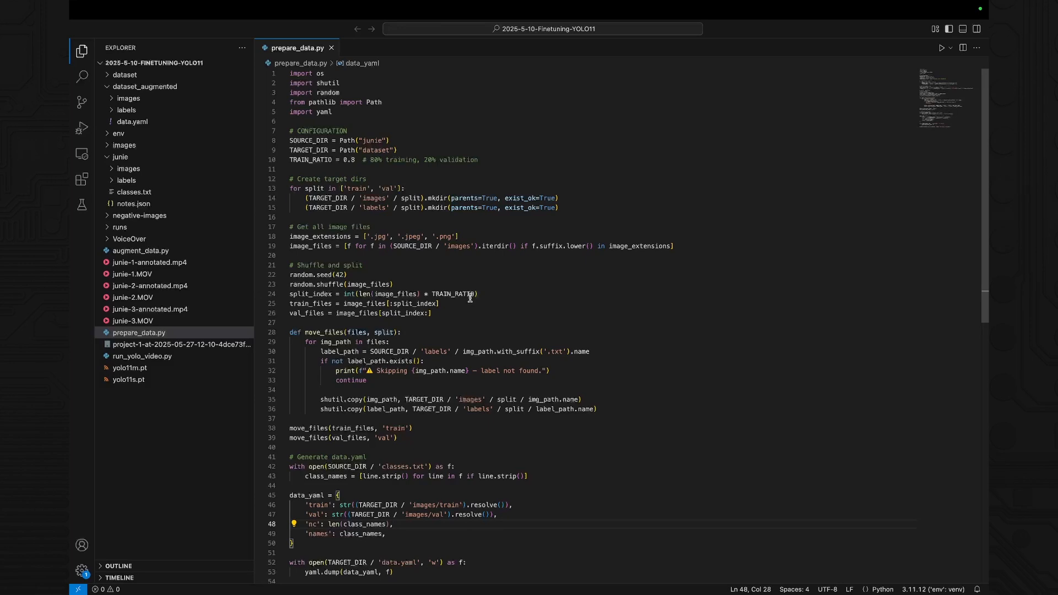
pyautogui.scroll(-3)
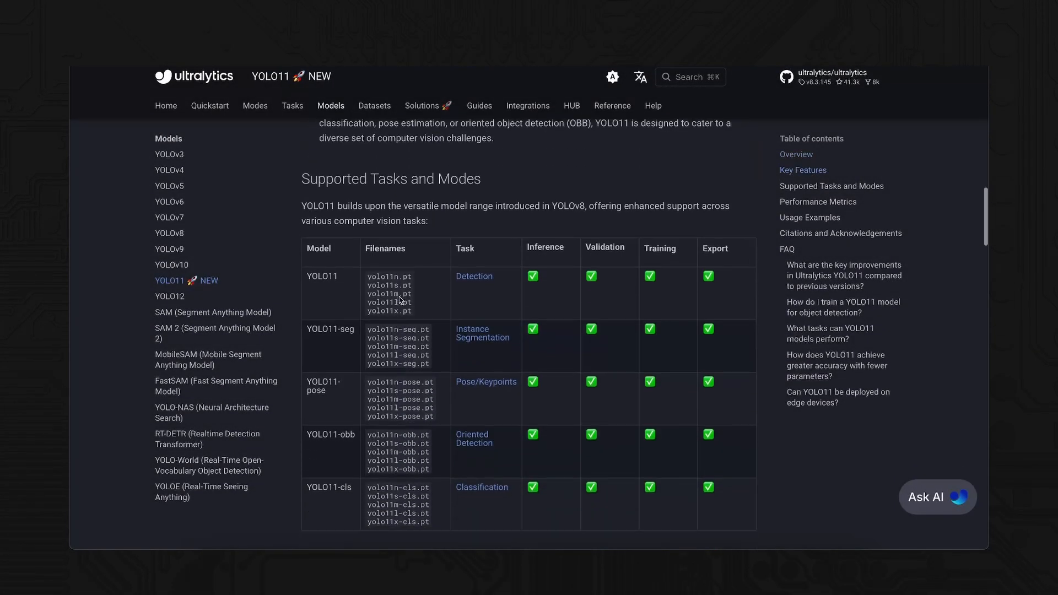
pyautogui.scroll(-3)
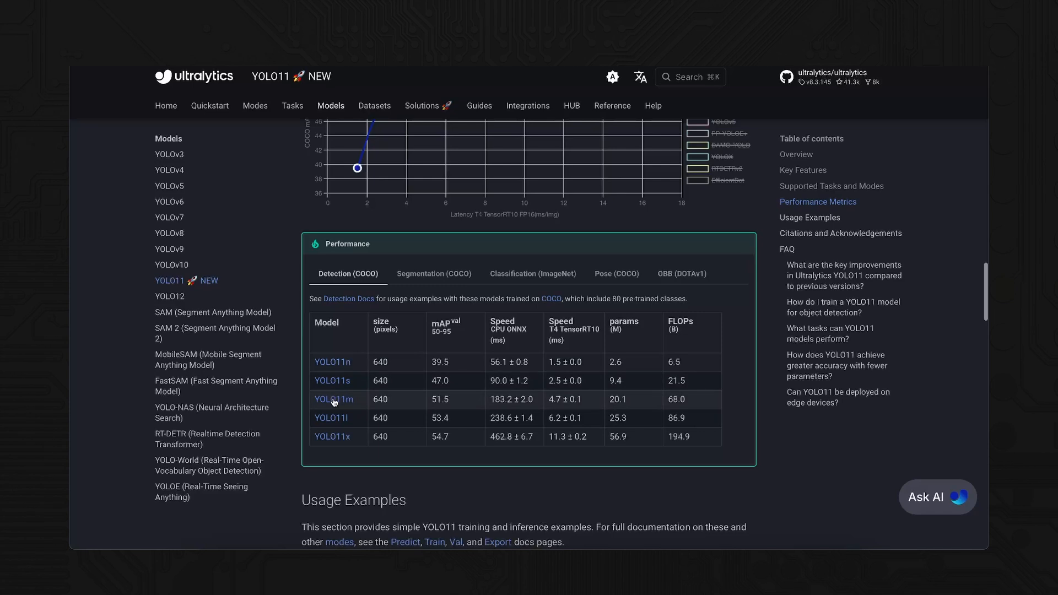
pyautogui.moveTo(575, 385)
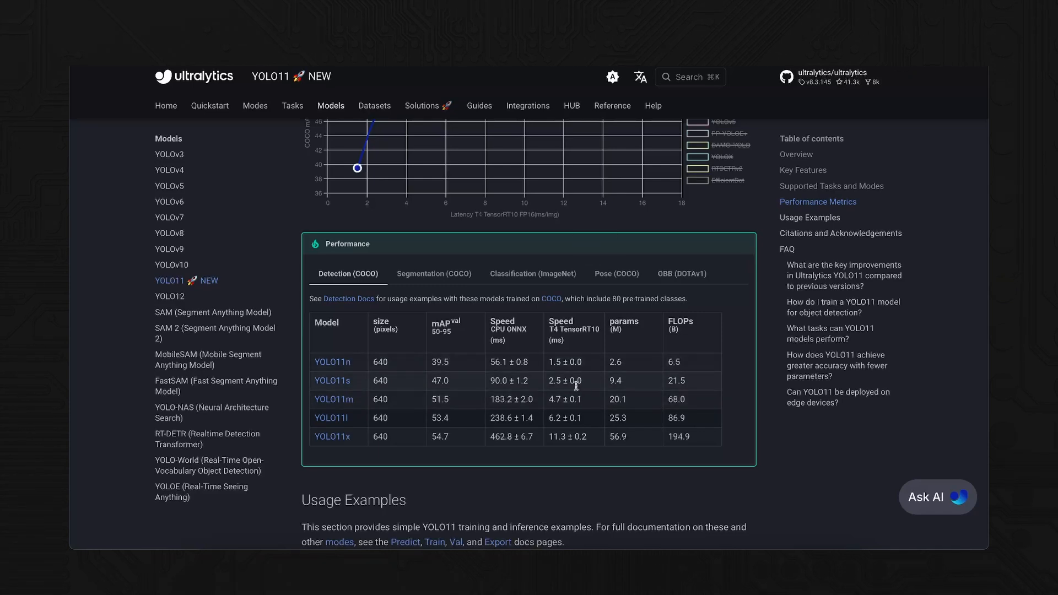
pyautogui.moveTo(716, 484)
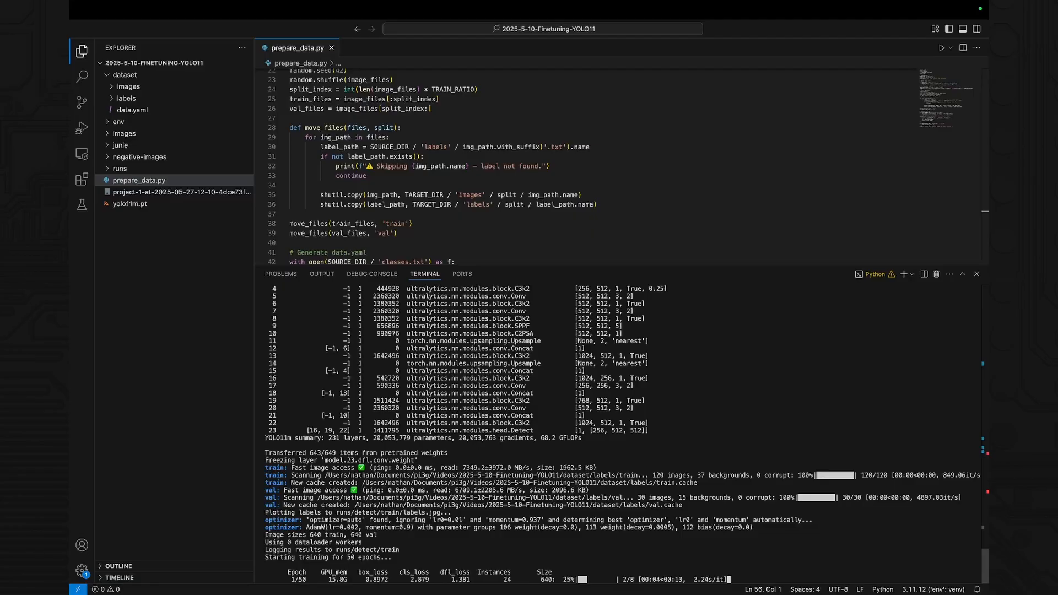
# Select the augment_data.py script in the VSCodium explorer to review it
pyautogui.click(141, 250)
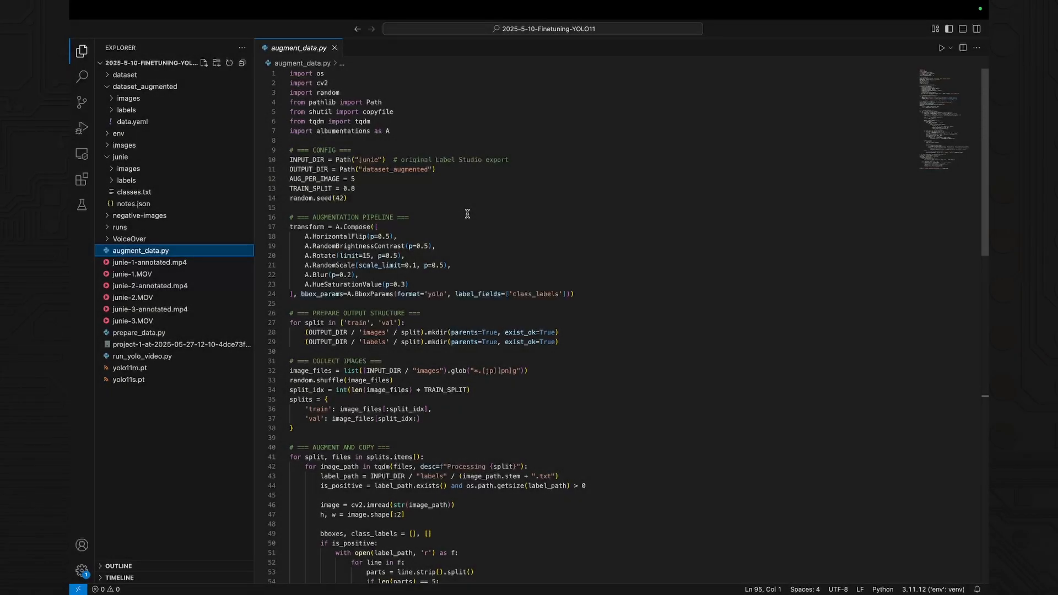
# Scroll through the YOLO11s training output as the 50 epochs finish
pyautogui.scroll(-3)
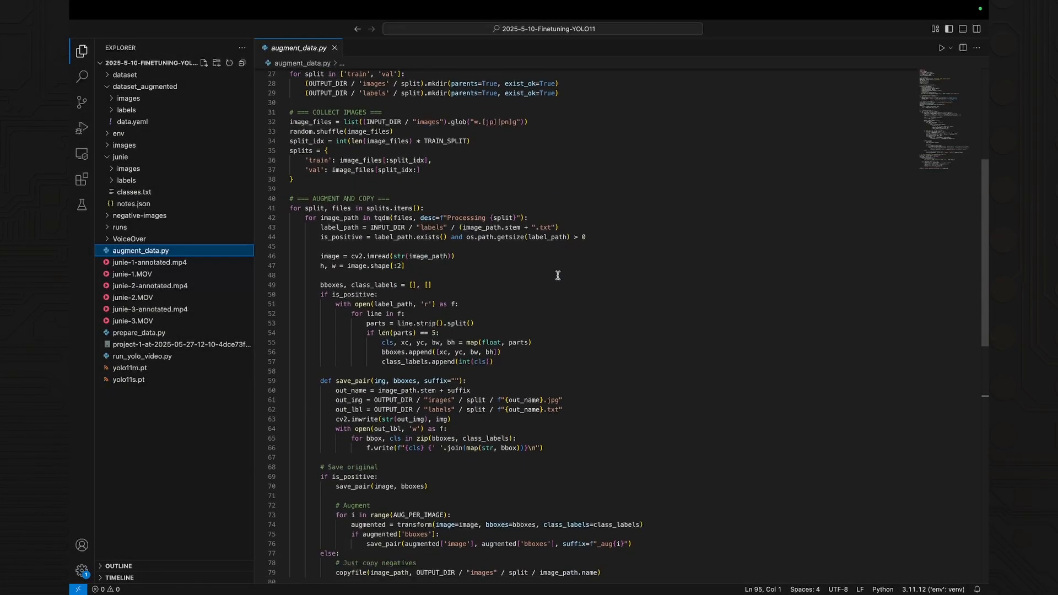
pyautogui.scroll(-3)
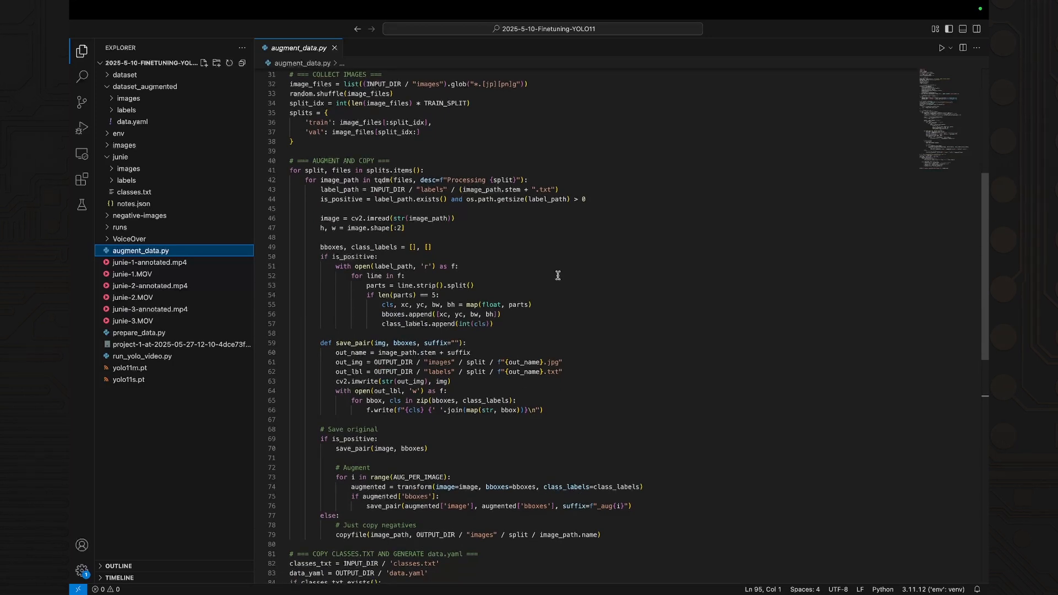
pyautogui.scroll(-3)
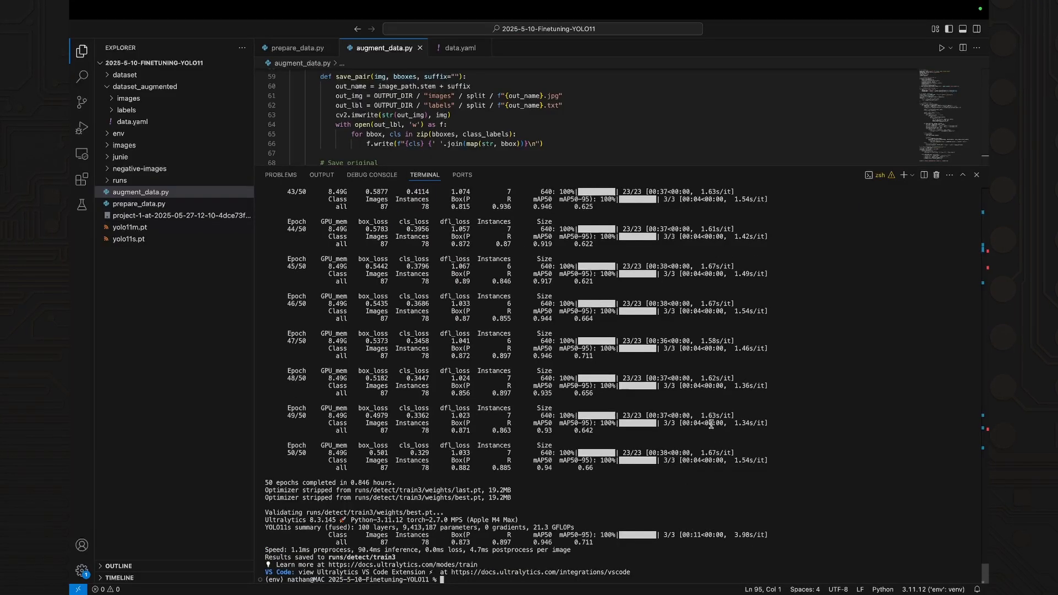
pyautogui.moveTo(731, 489)
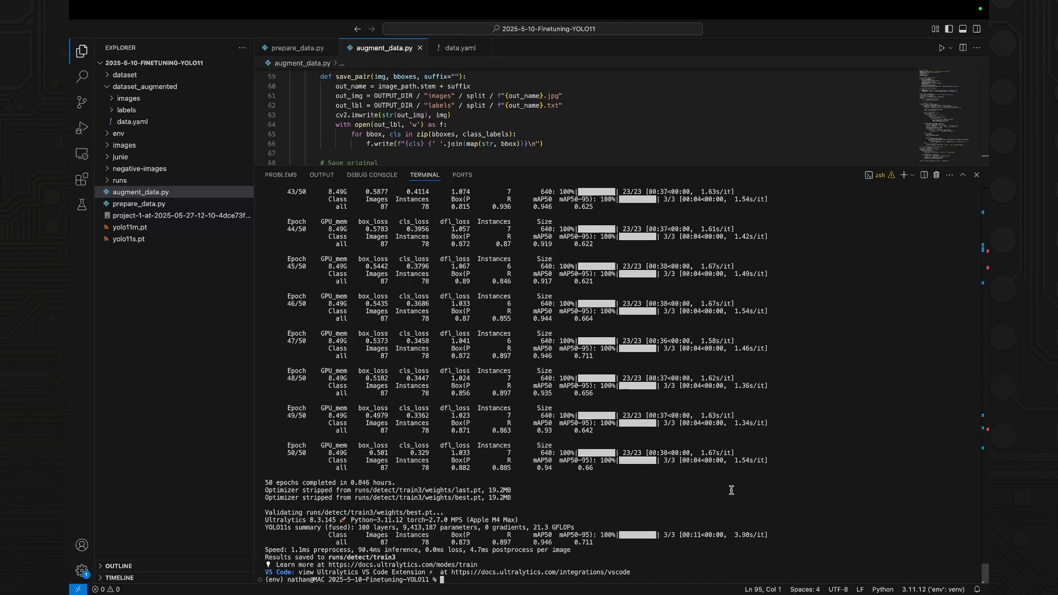
pyautogui.moveTo(815, 496)
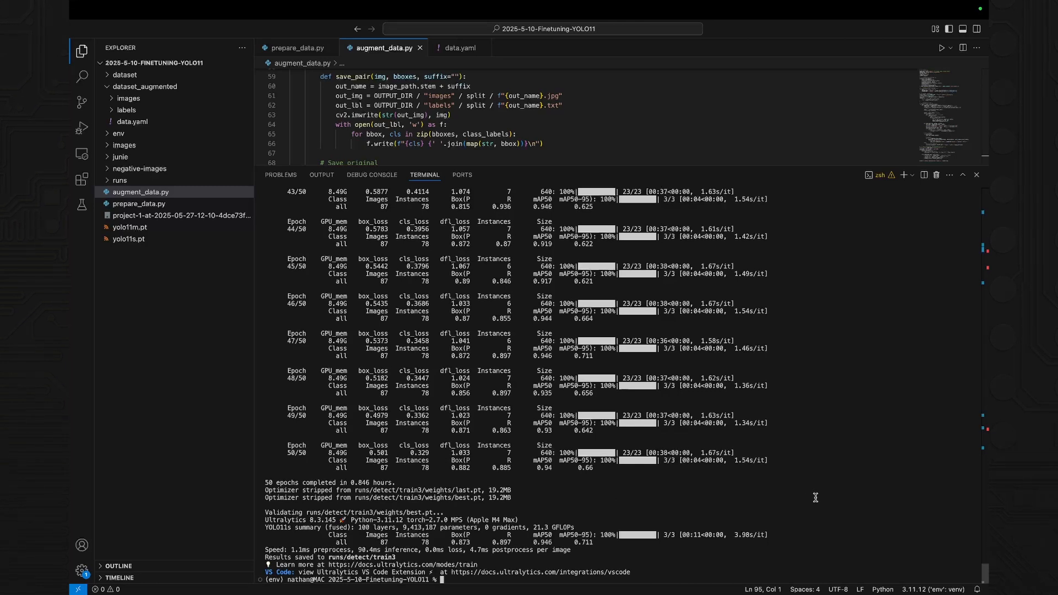
pyautogui.moveTo(517, 582)
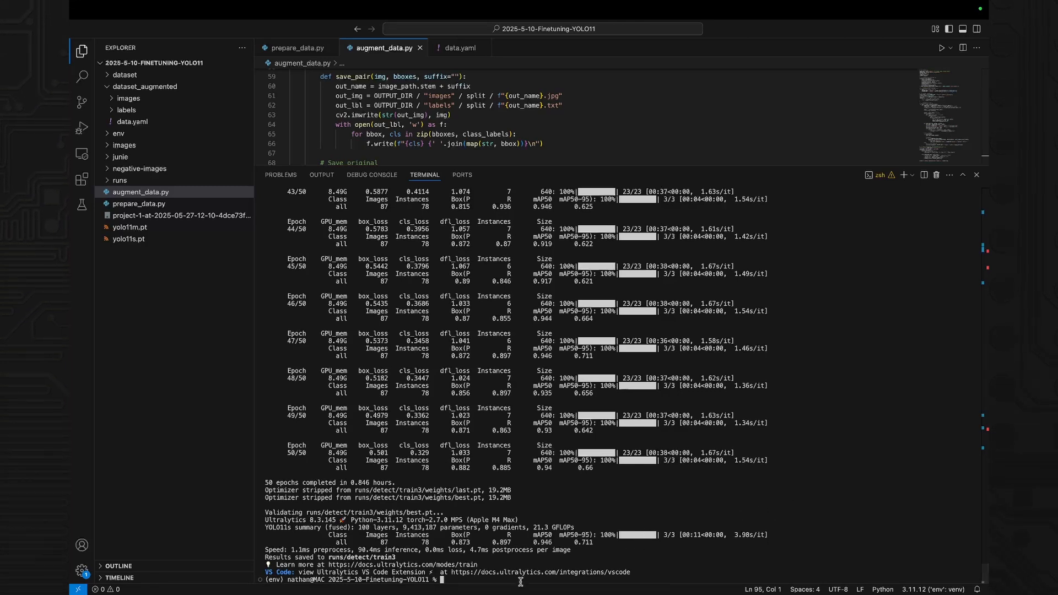
pyautogui.moveTo(853, 481)
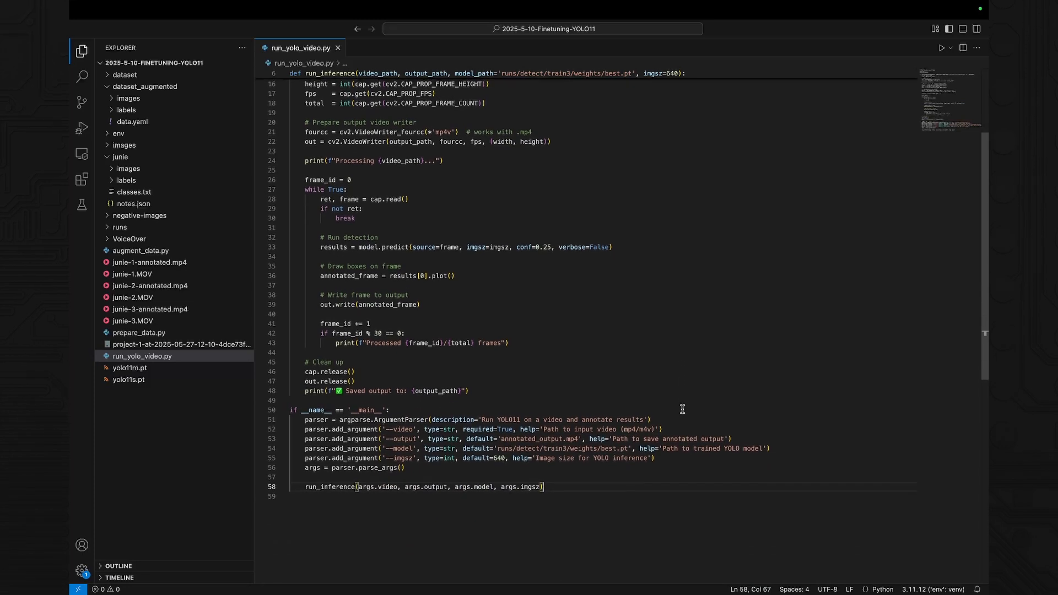
pyautogui.scroll(-3)
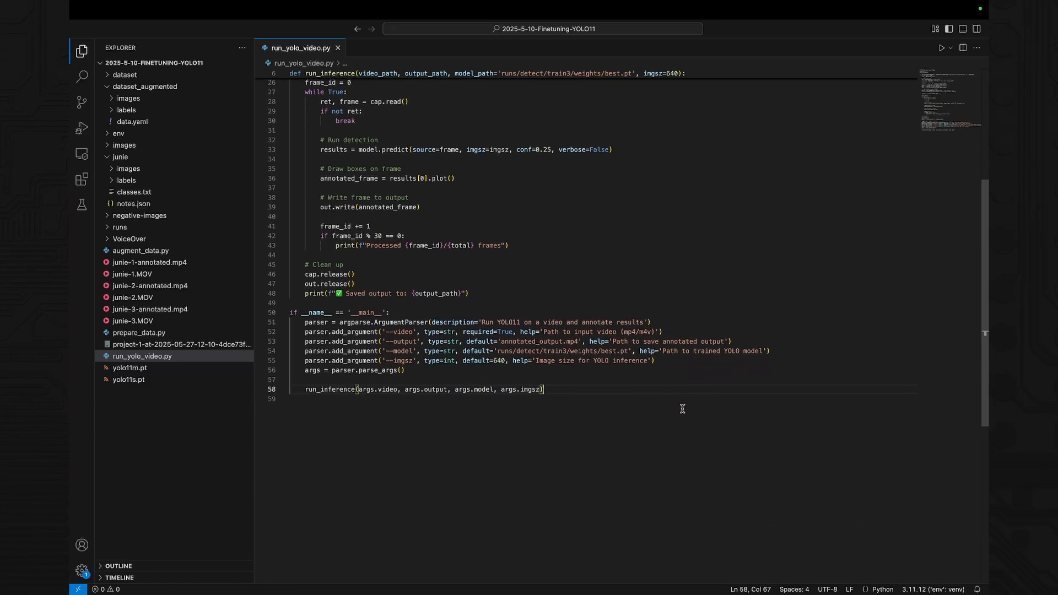
pyautogui.scroll(-3)
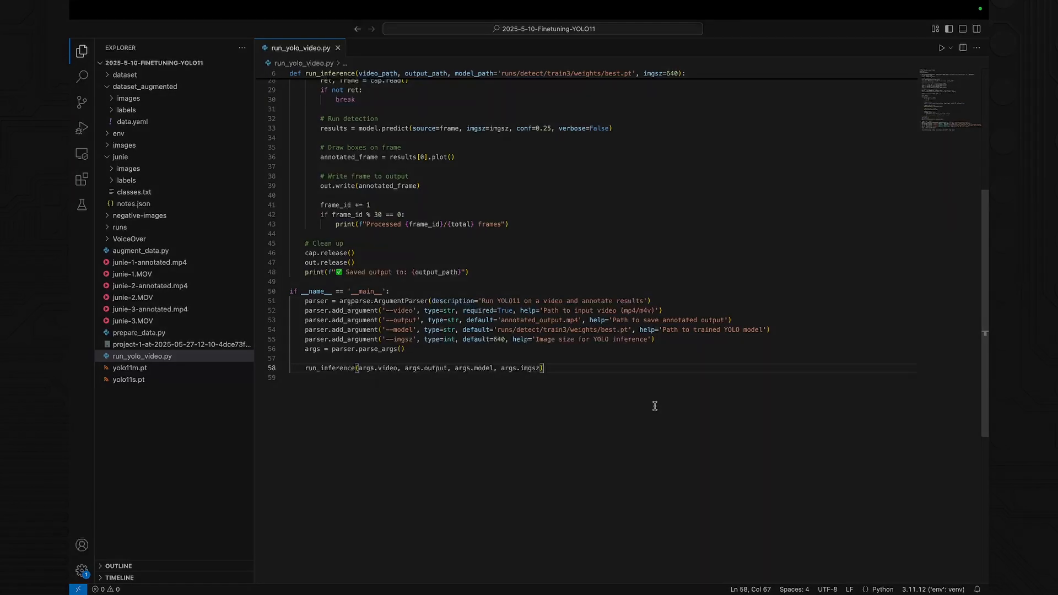